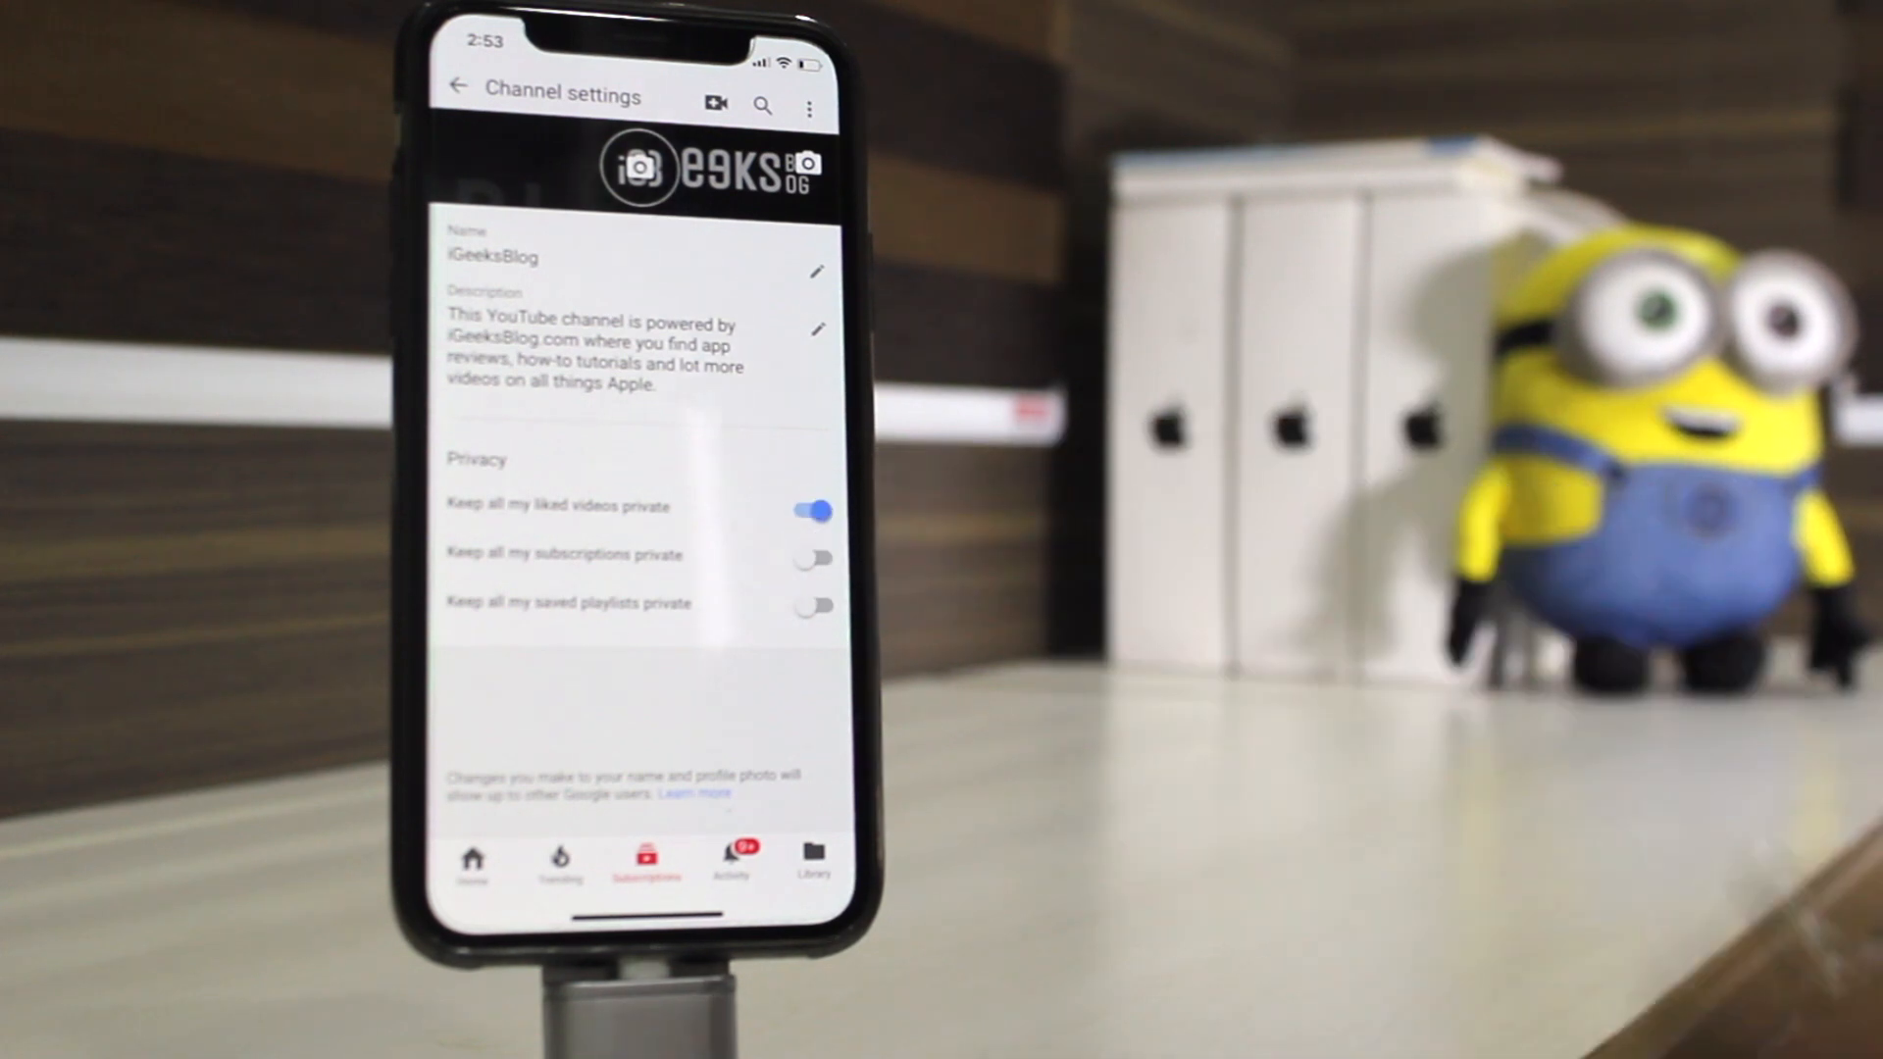
# Go to My channel from the account menu and open the channel settings gear
pyautogui.click(812, 557)
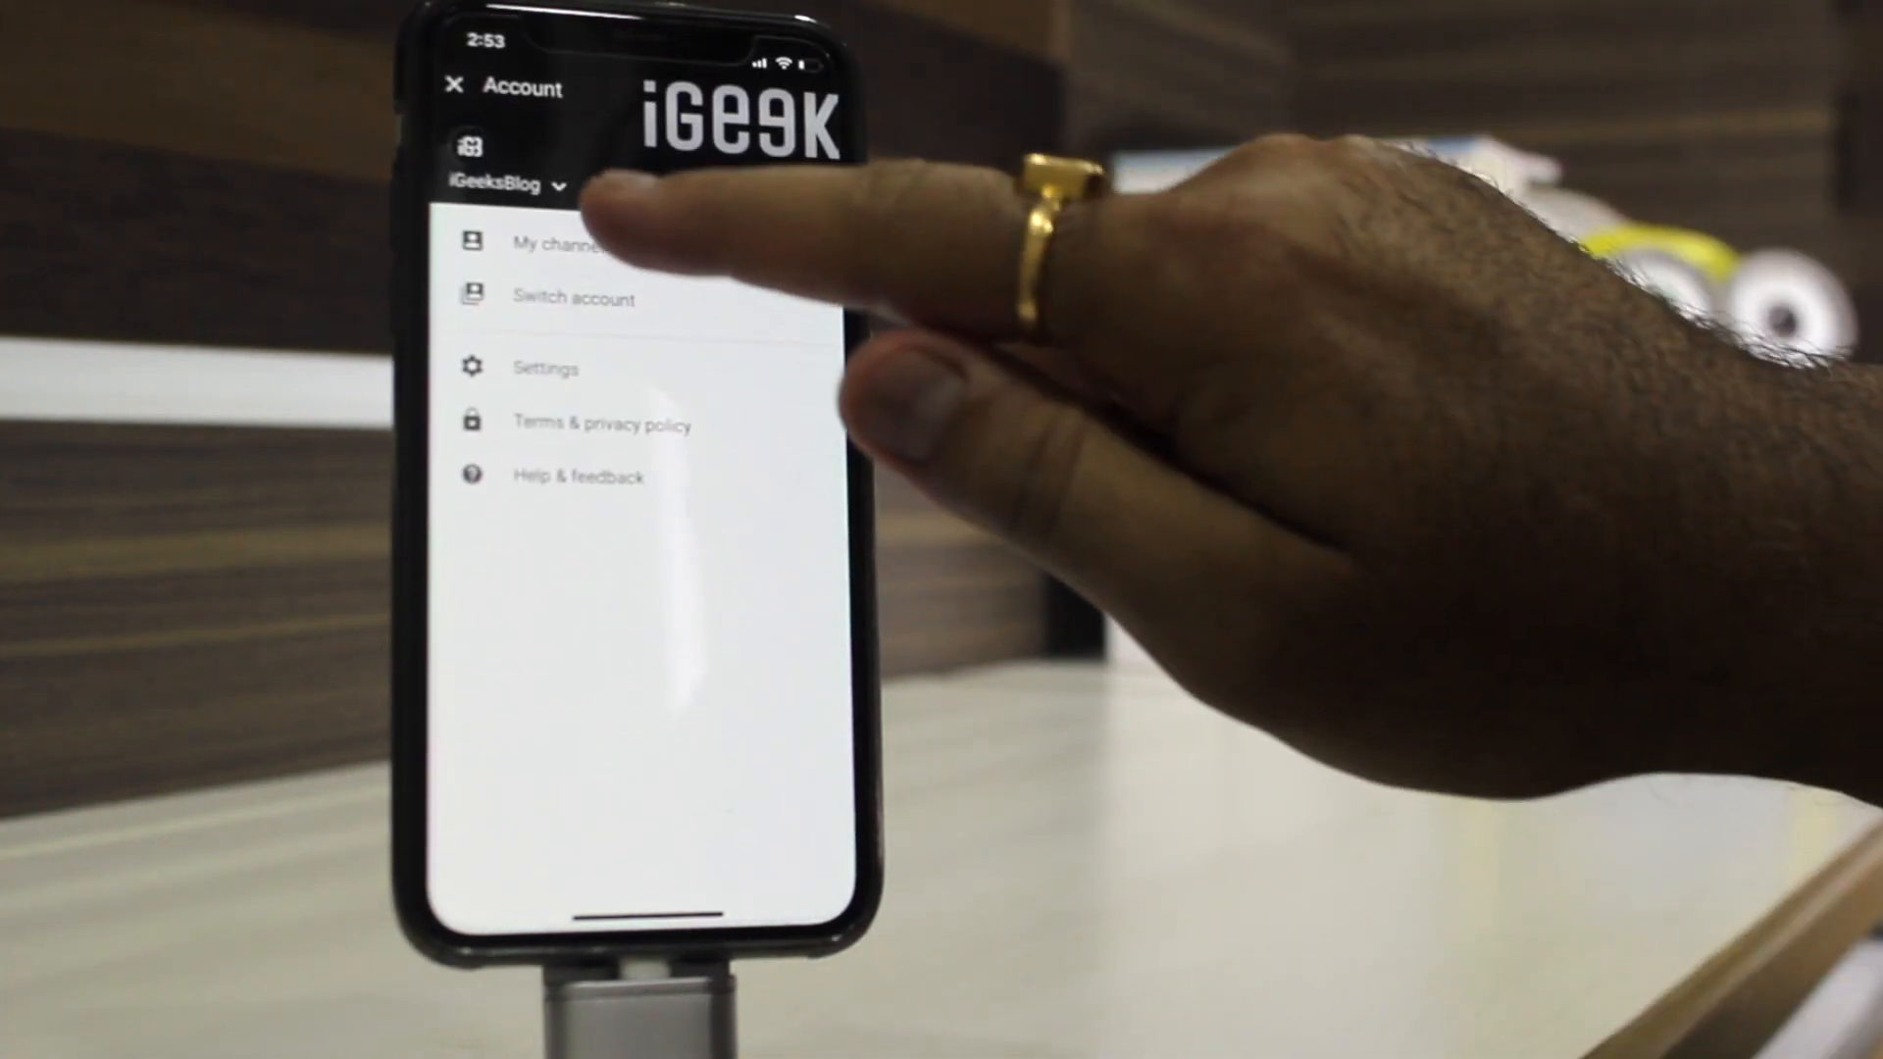
pyautogui.click(565, 246)
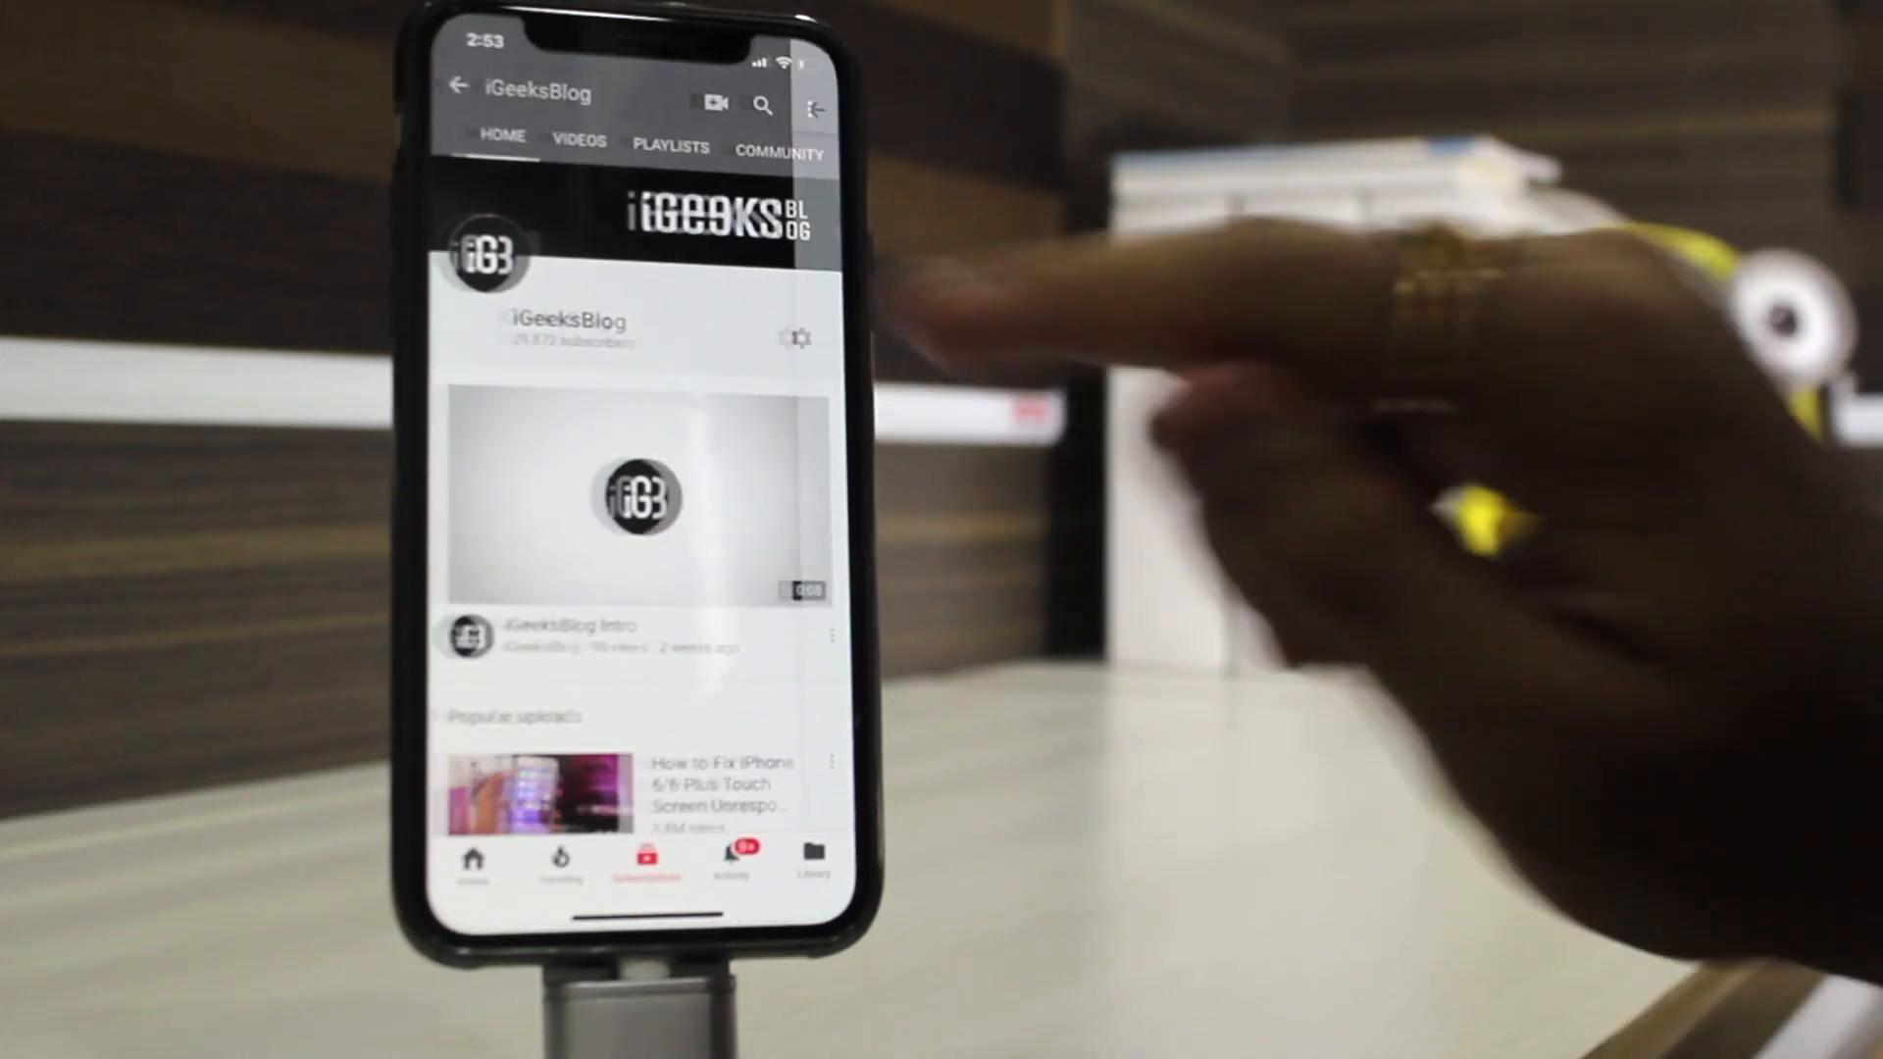
pyautogui.click(801, 341)
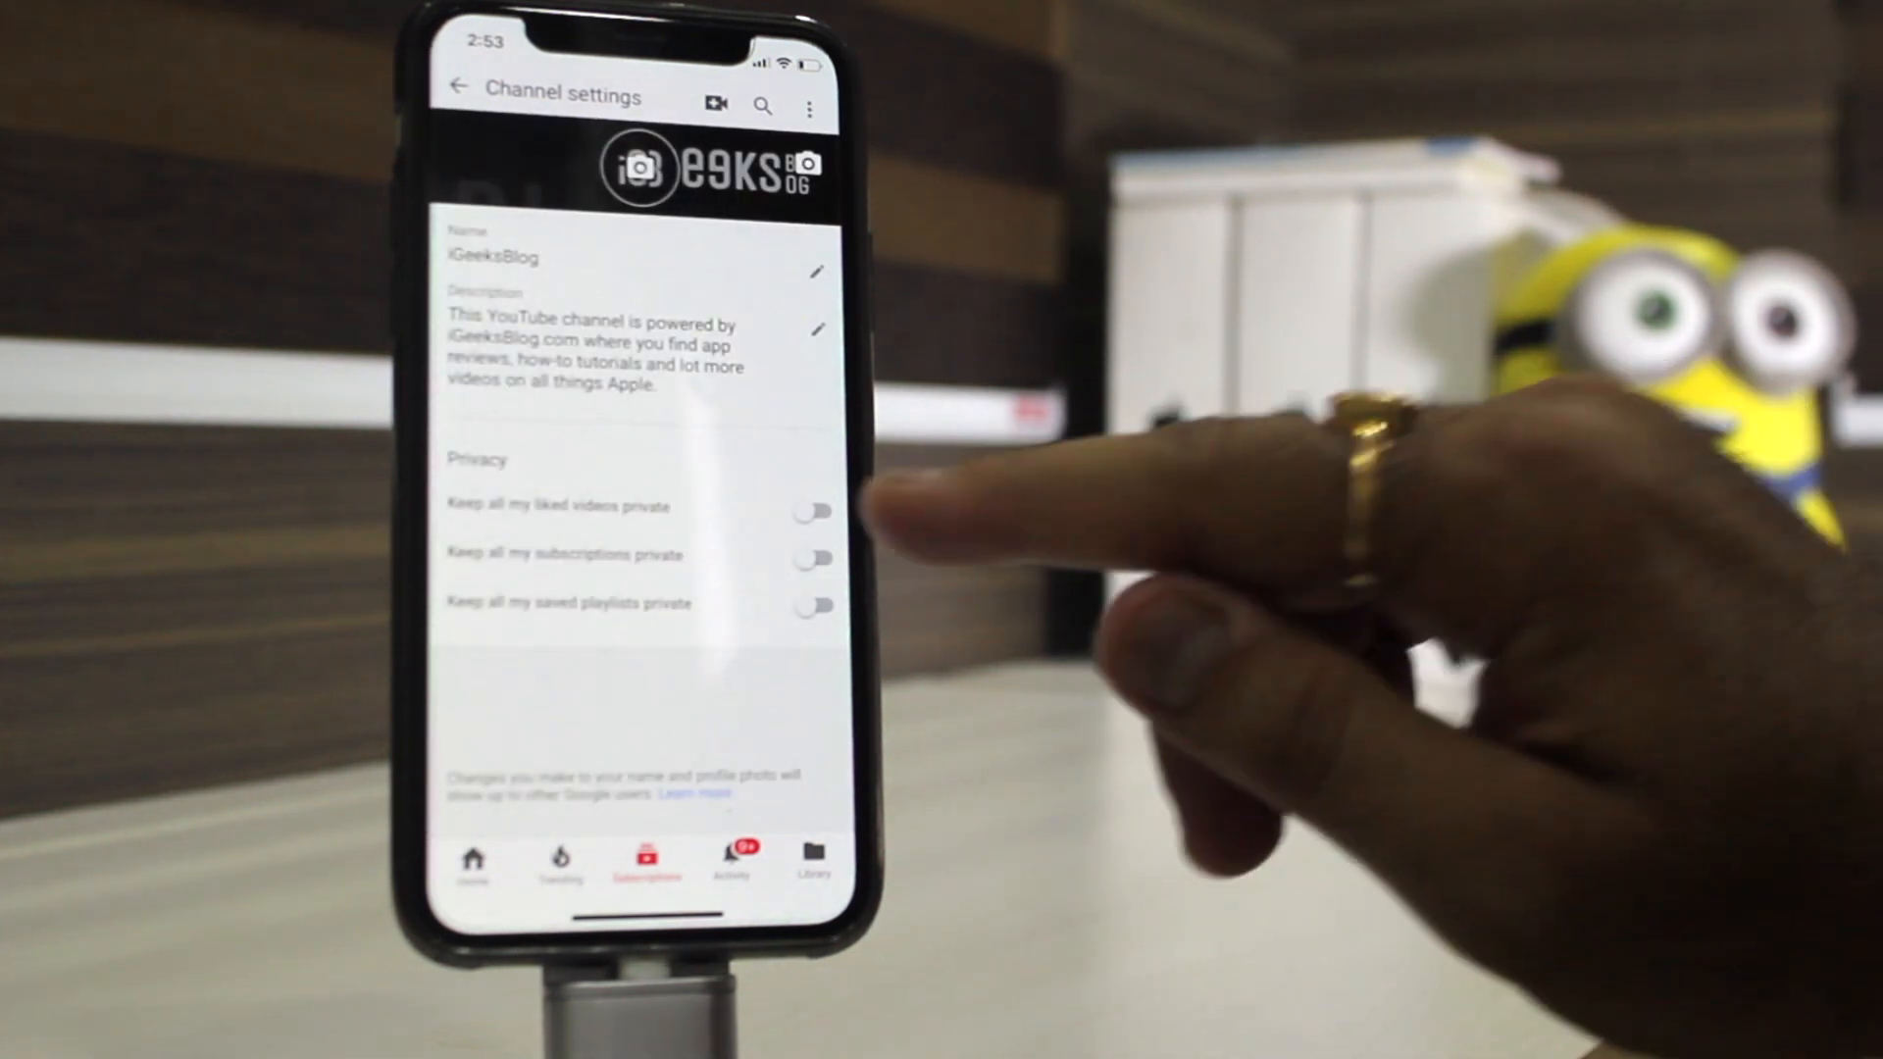
# Switch on privacy for liked videos, subscriptions and saved playlists
pyautogui.click(811, 509)
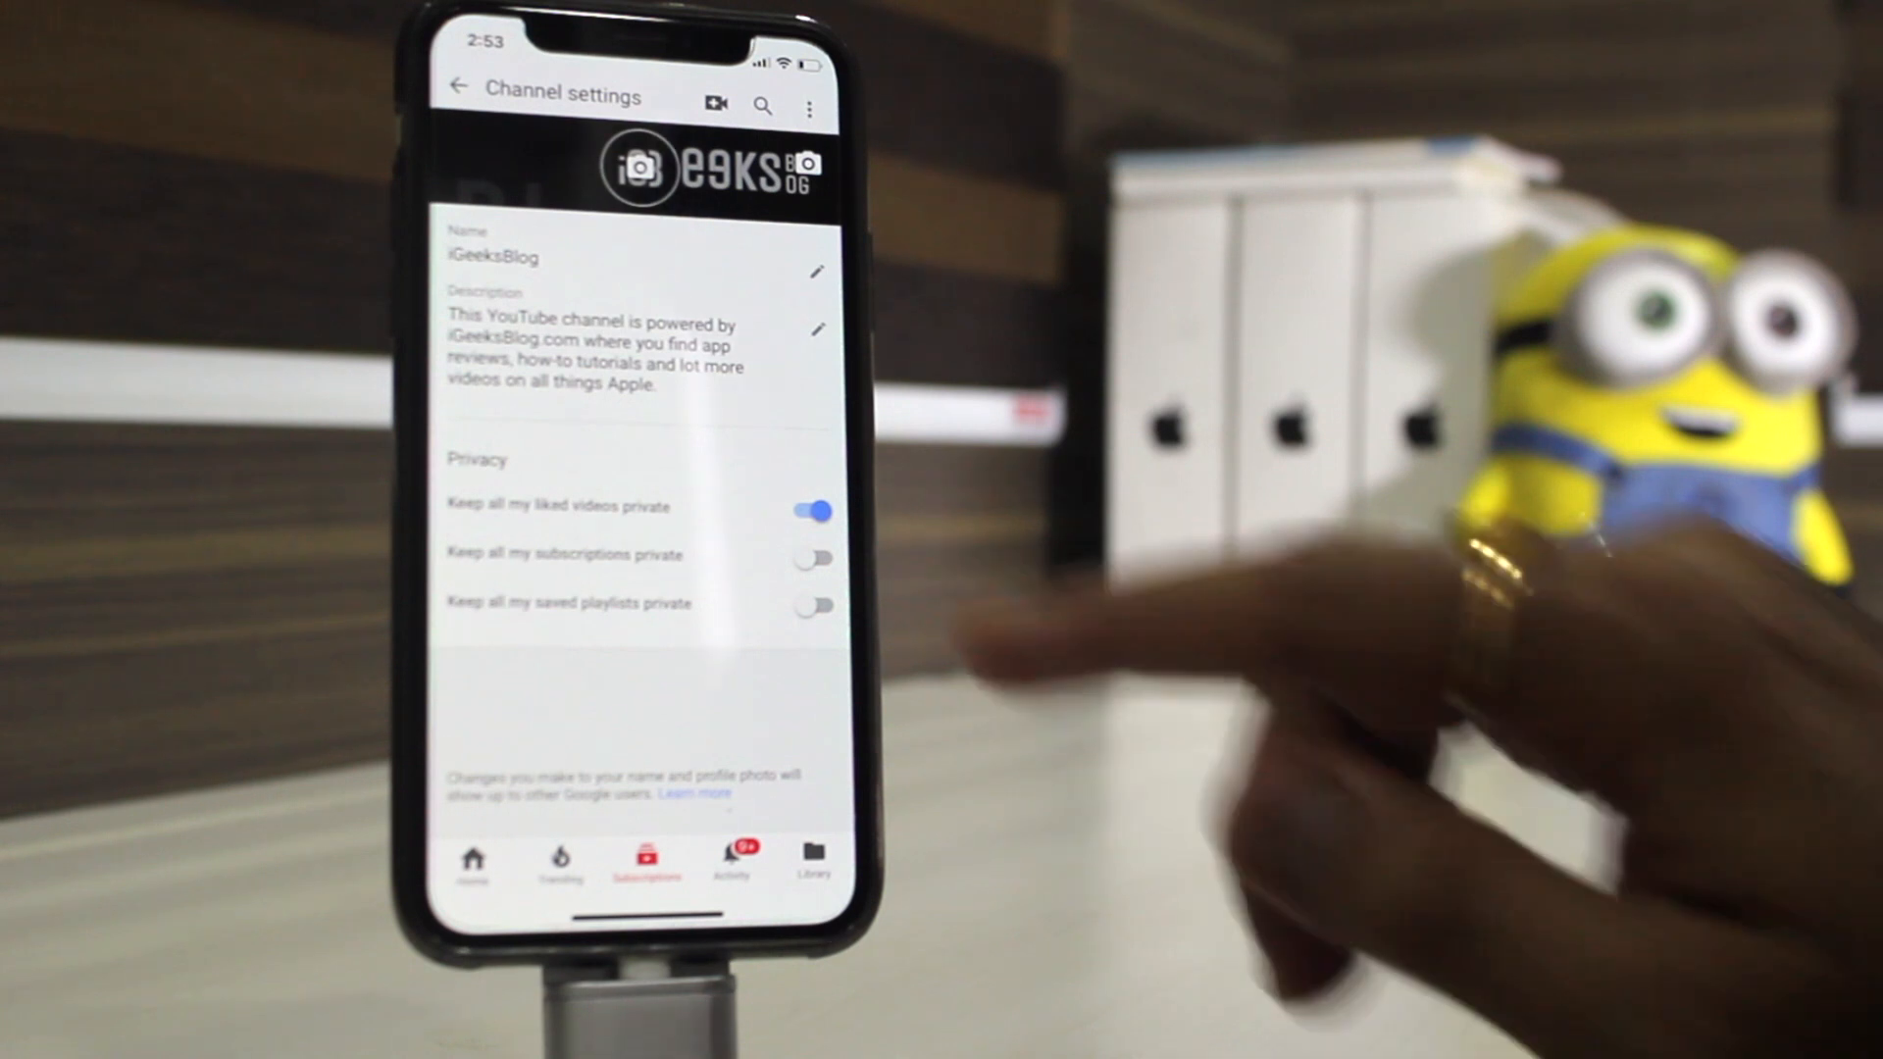
pyautogui.click(813, 557)
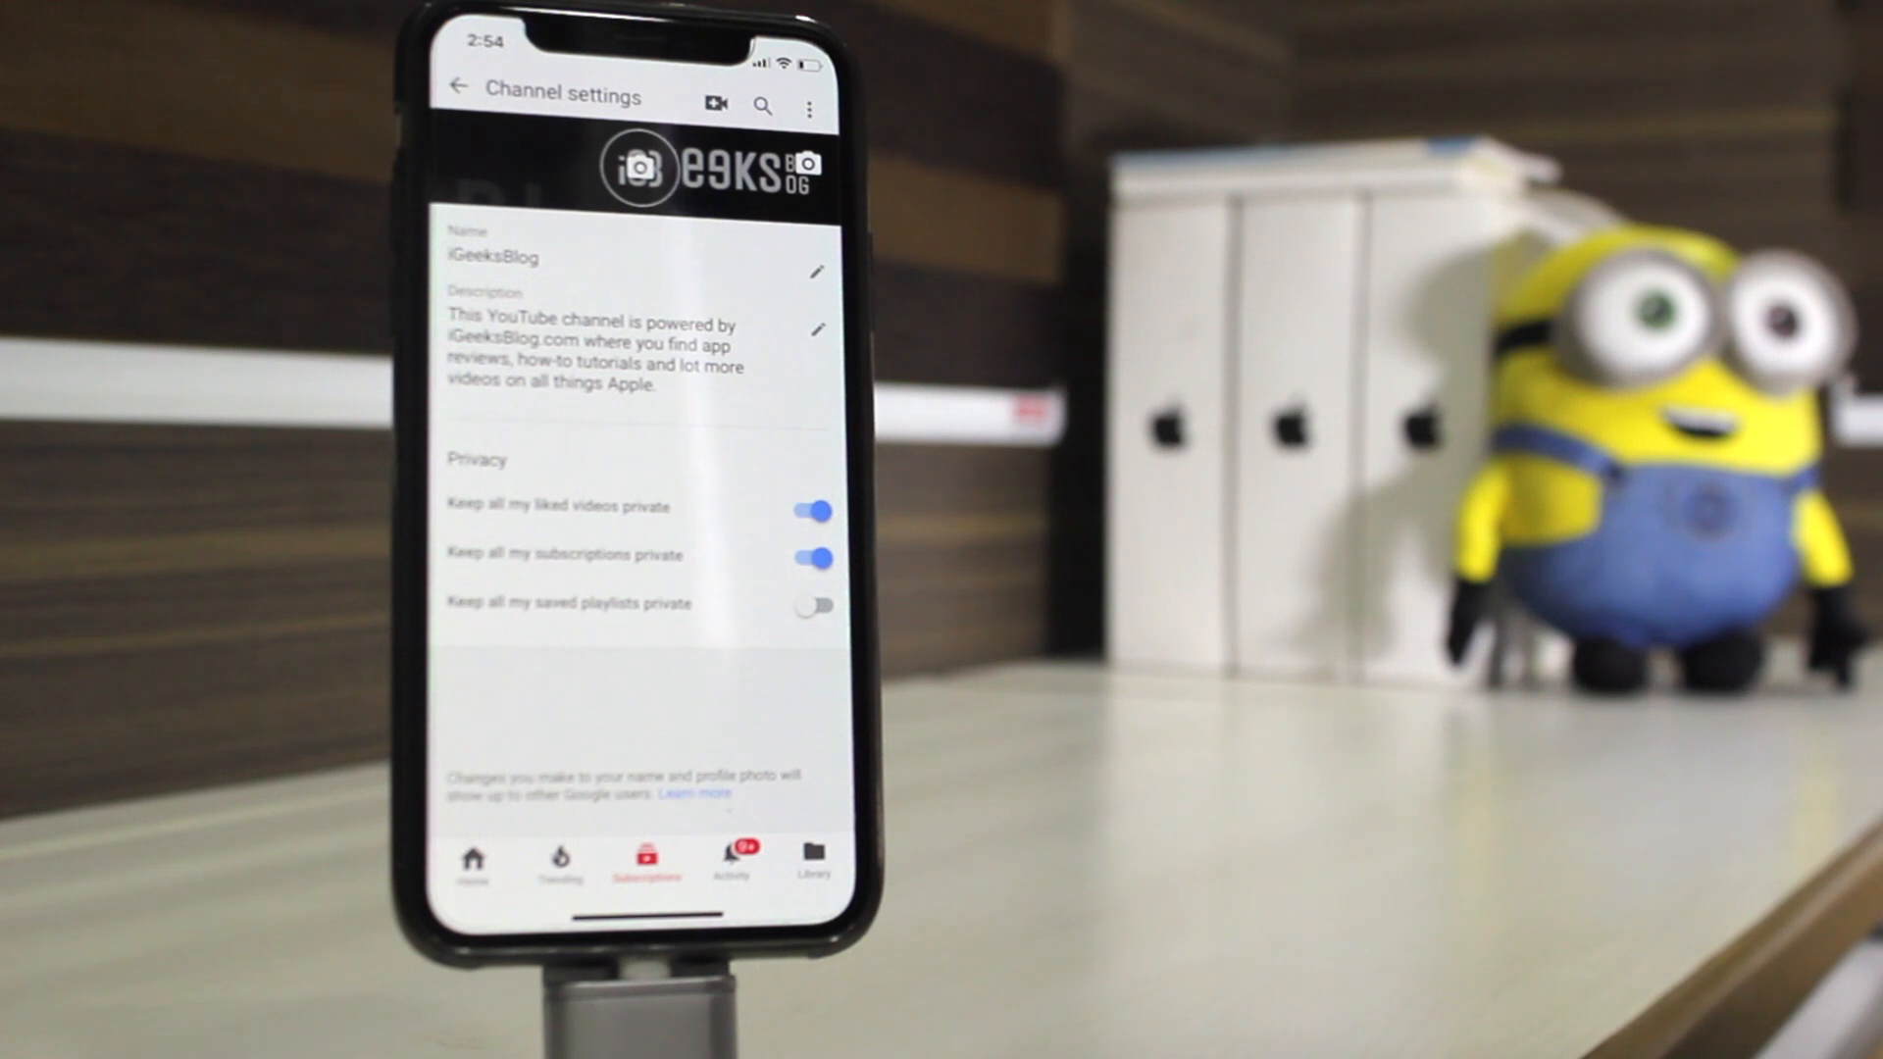
pyautogui.click(814, 604)
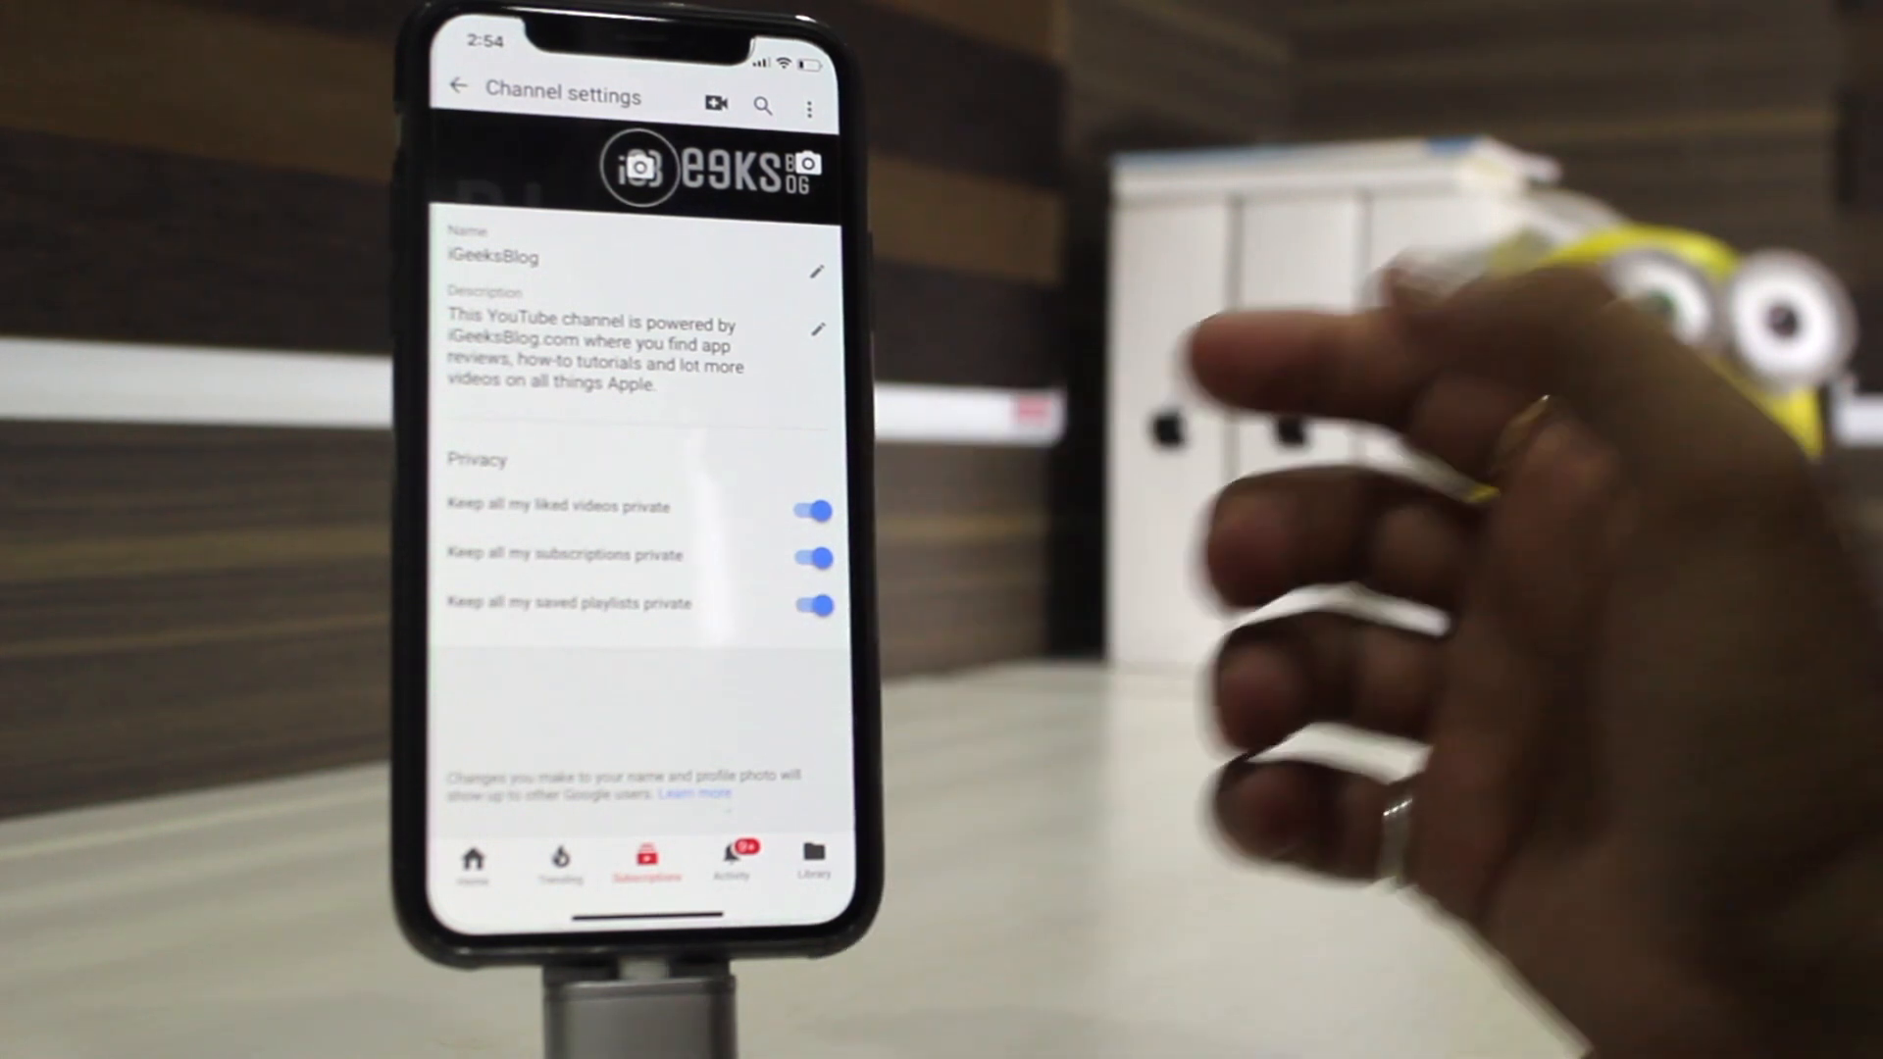